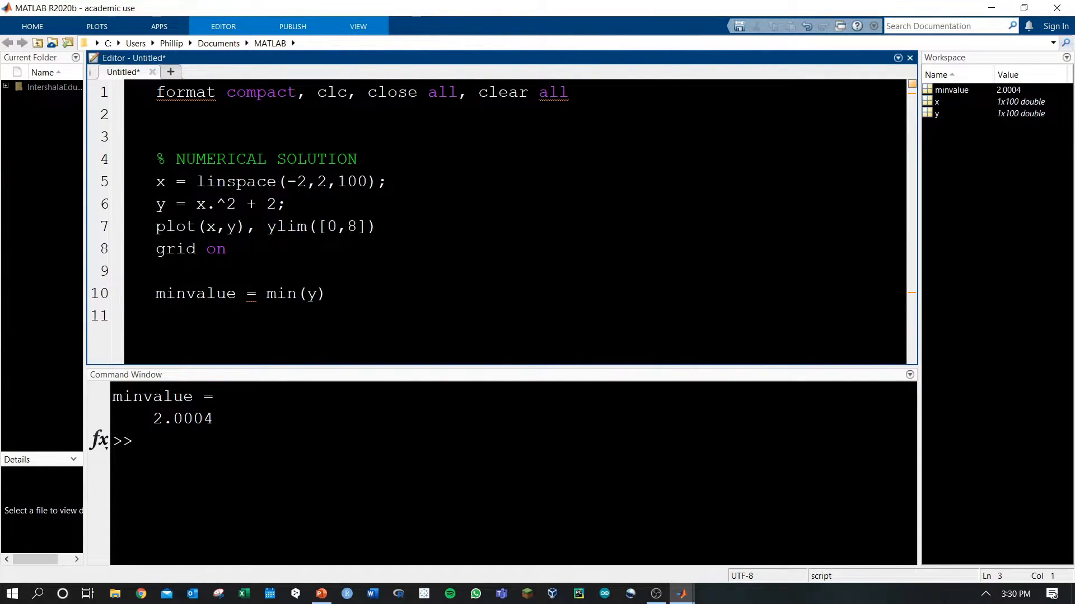
Review the linspace, y = x.^2 + 2 and plot lines, then run to show Figure 1.
triple_click(271, 181)
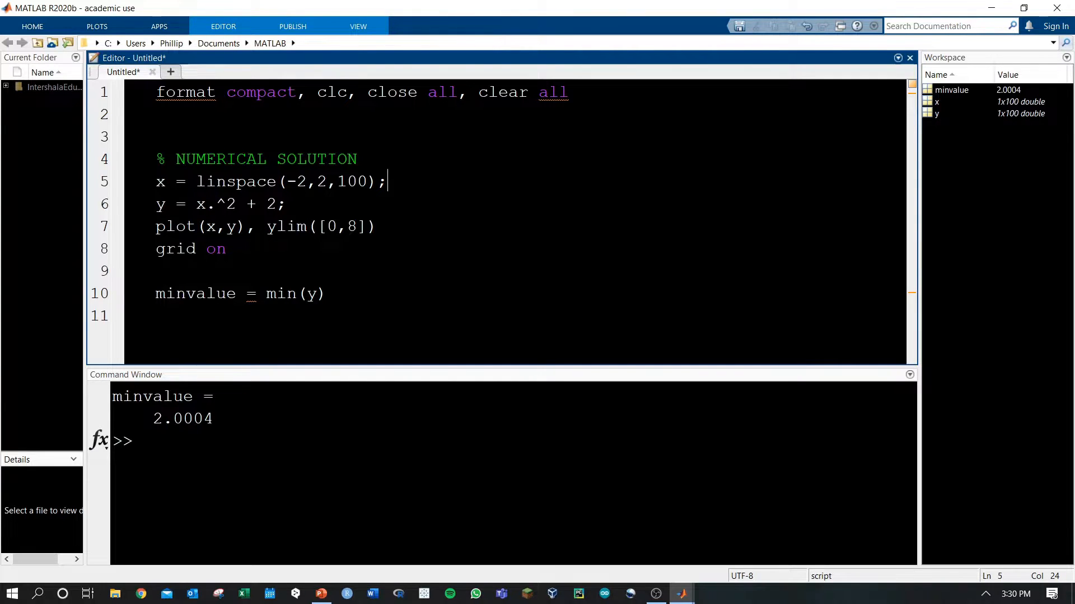
left_click(158, 204)
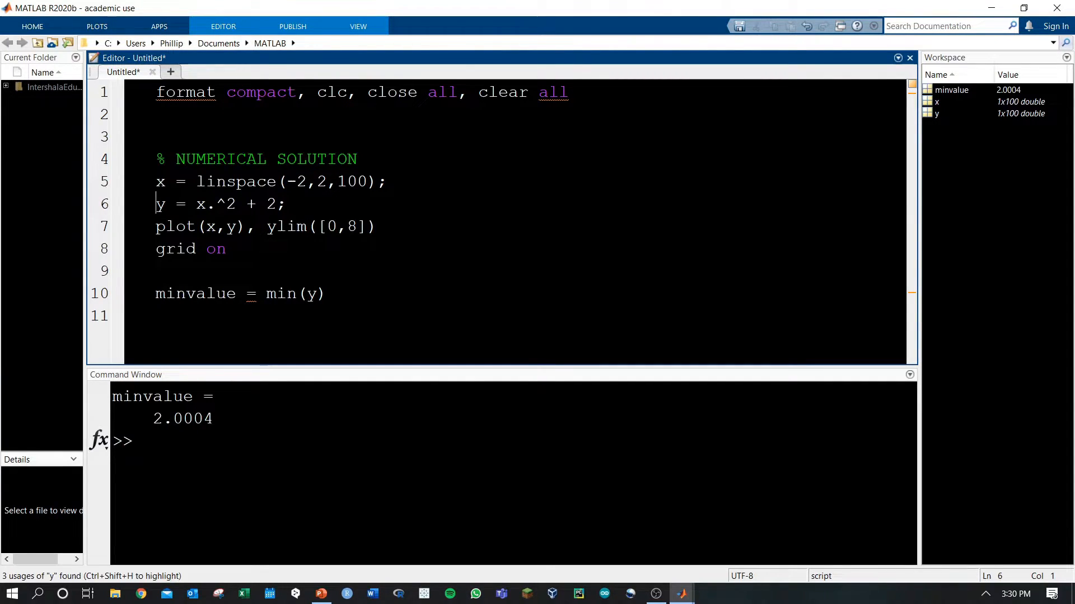
left_click(258, 204)
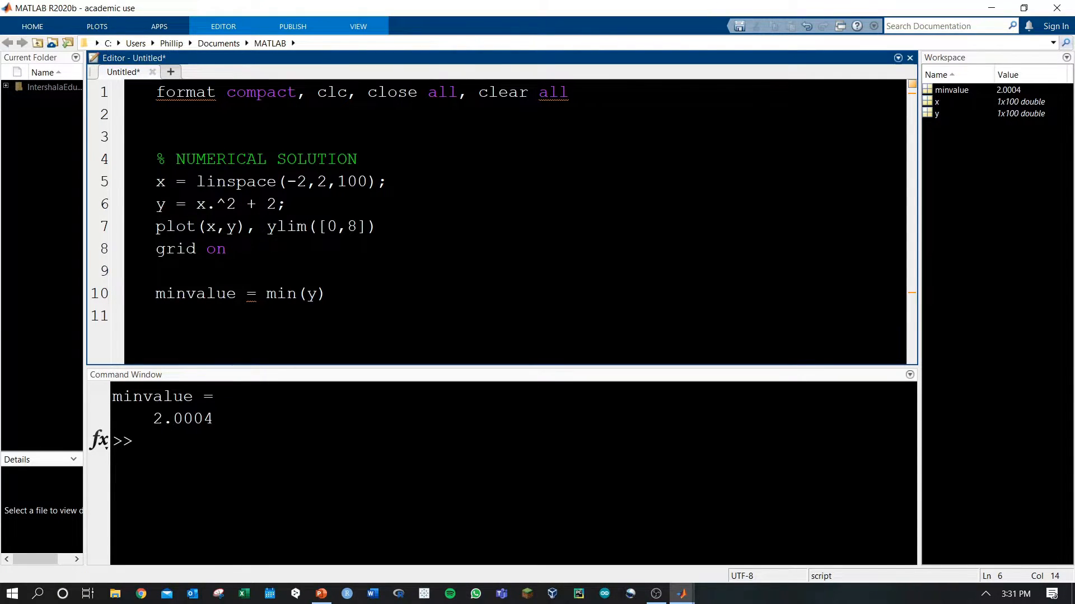
left_click(286, 204)
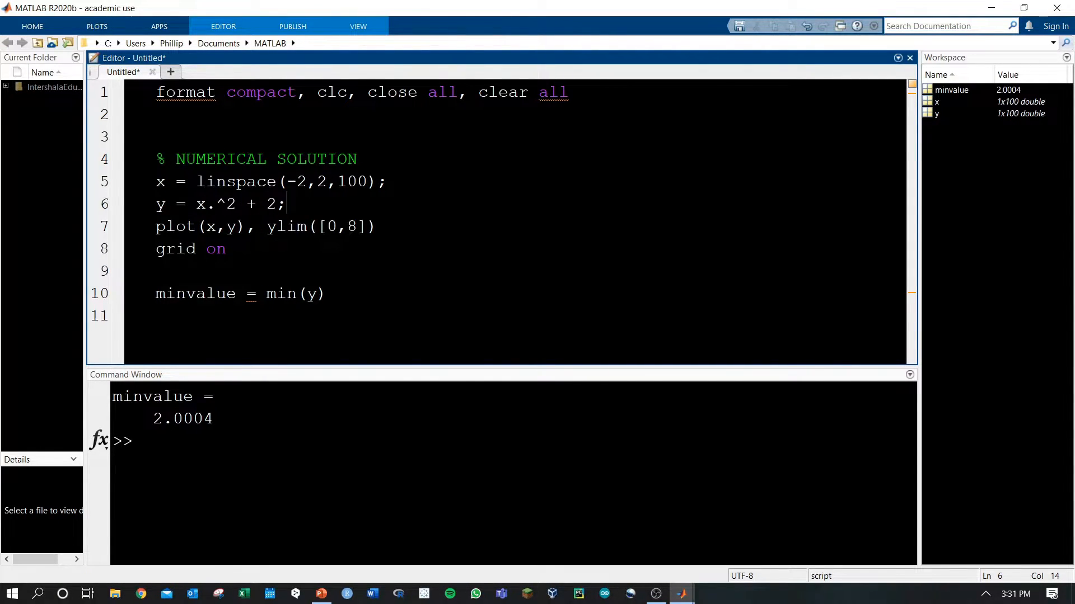
double_click(286, 226)
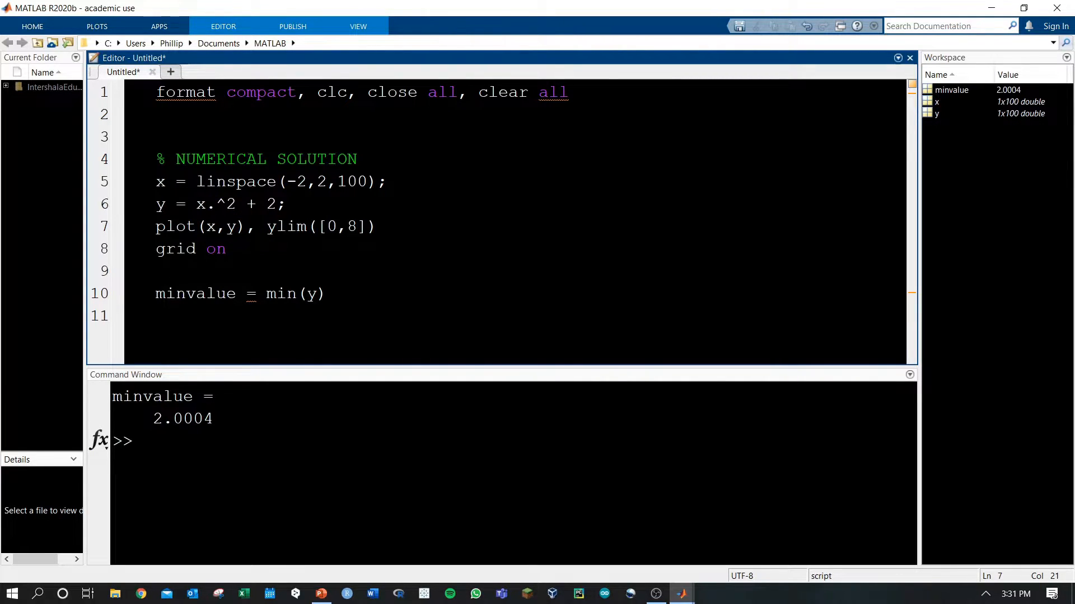
left_click(226, 248)
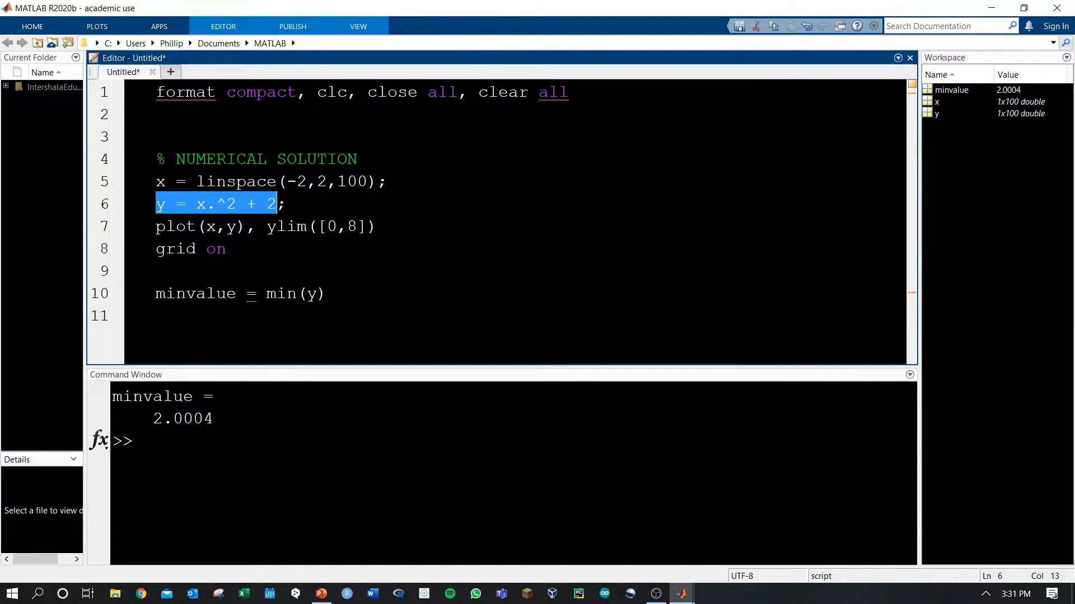
left_click(307, 293)
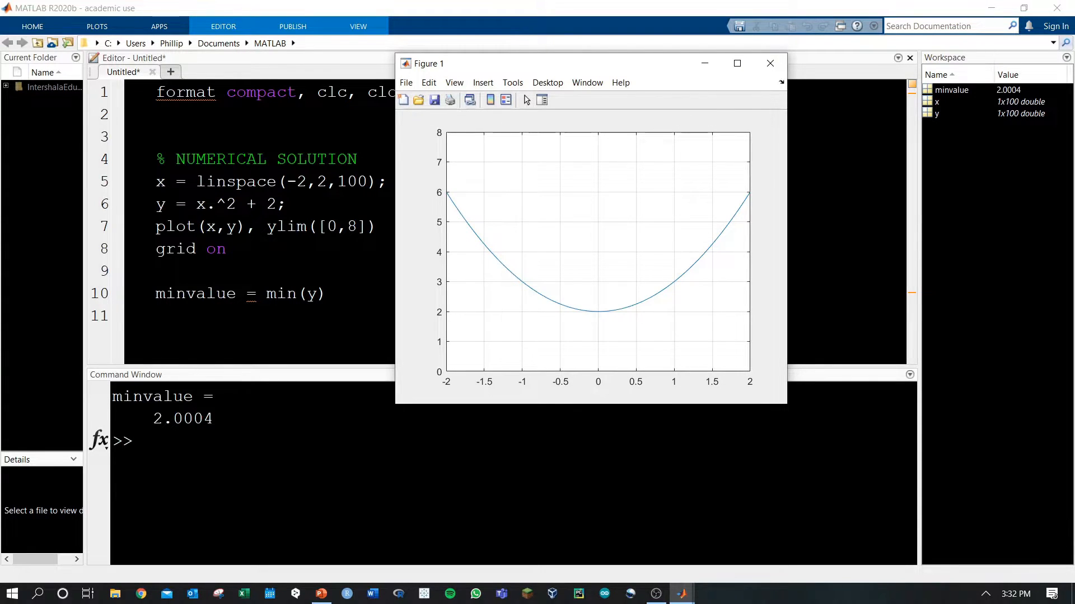
Inspect x in the Variables editor, highlighting -0.0202 and 0.0202 at columns 50-51.
double_click(936, 101)
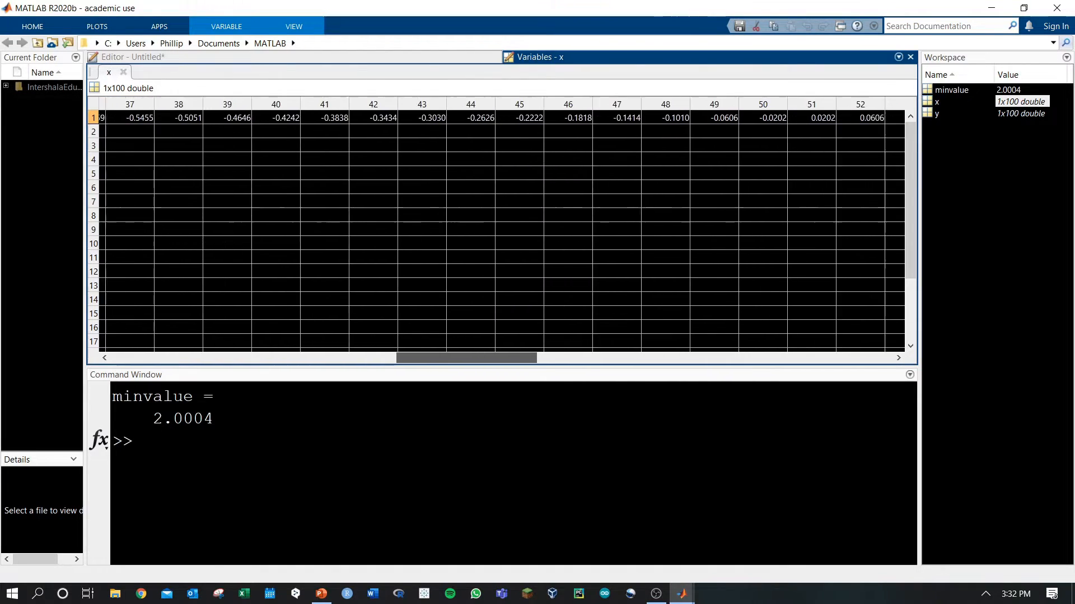
scroll("right", 3)
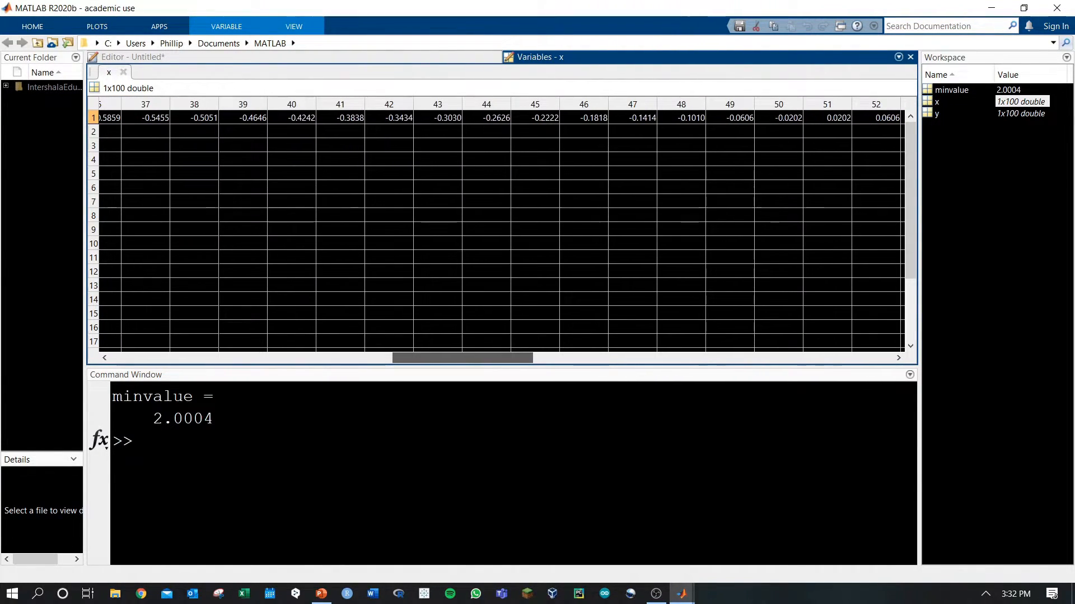
left_click(437, 132)
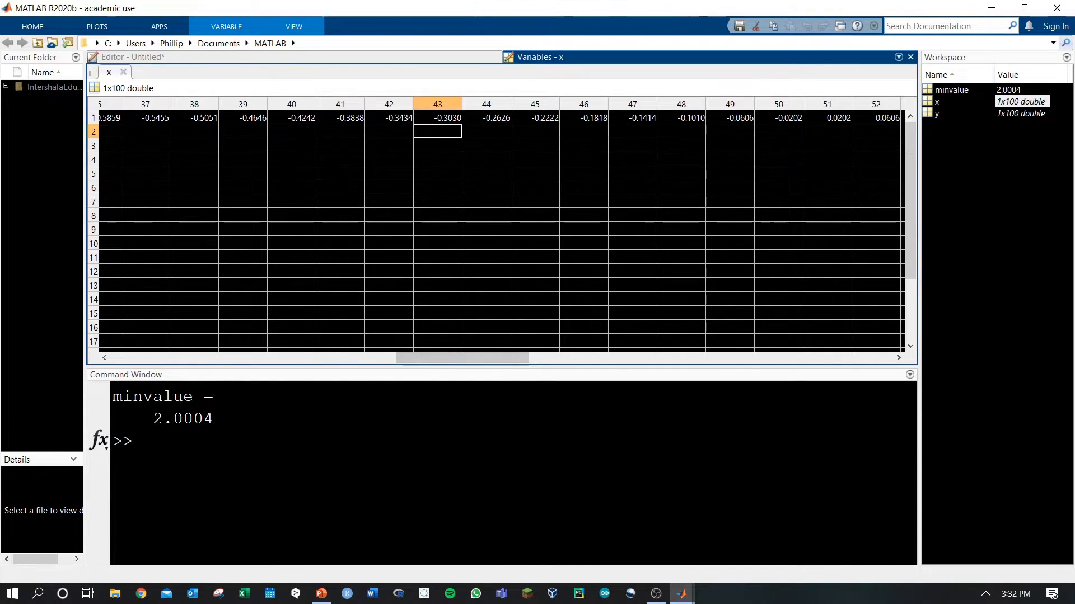
left_click(584, 117)
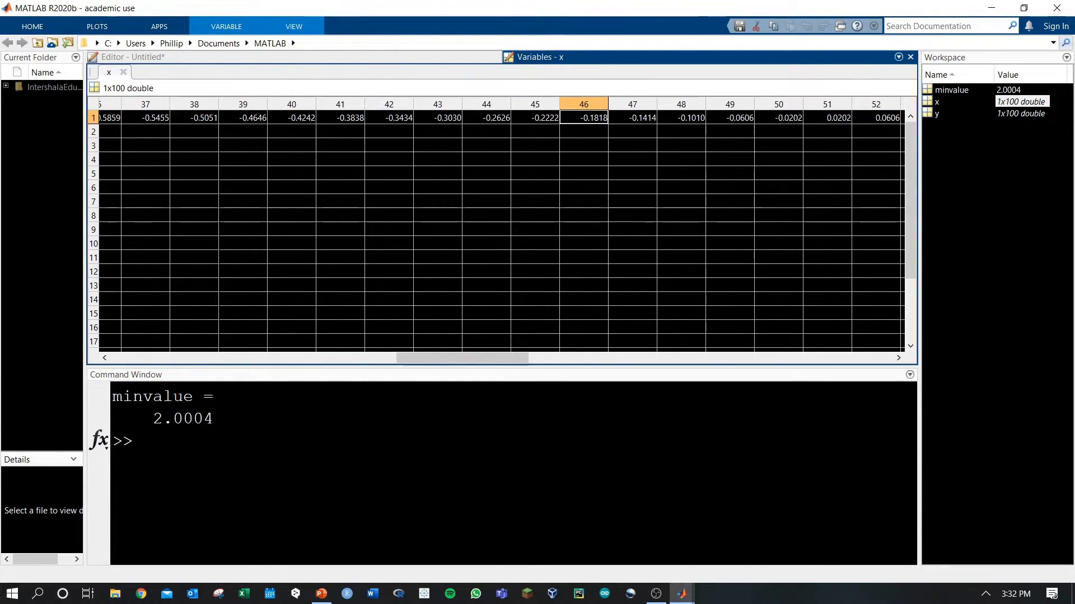
left_click(778, 118)
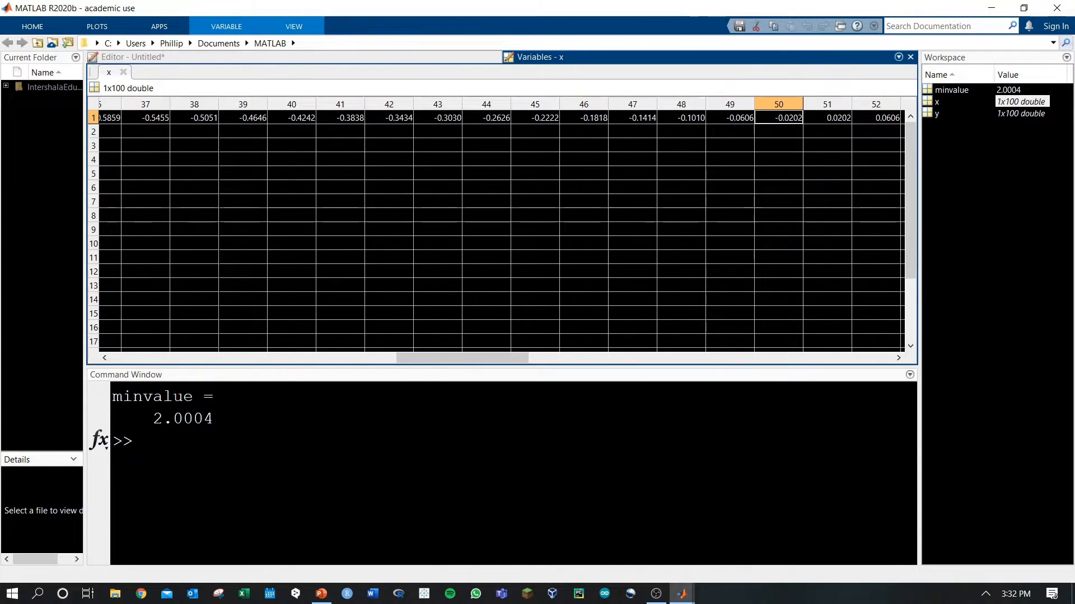
left_click(826, 118)
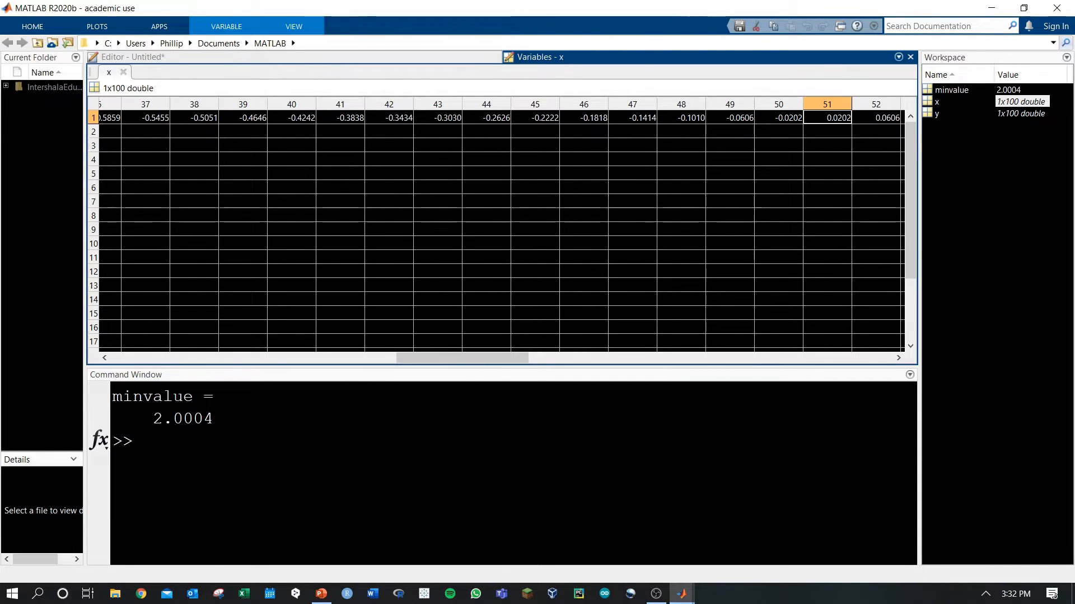
left_click(778, 118)
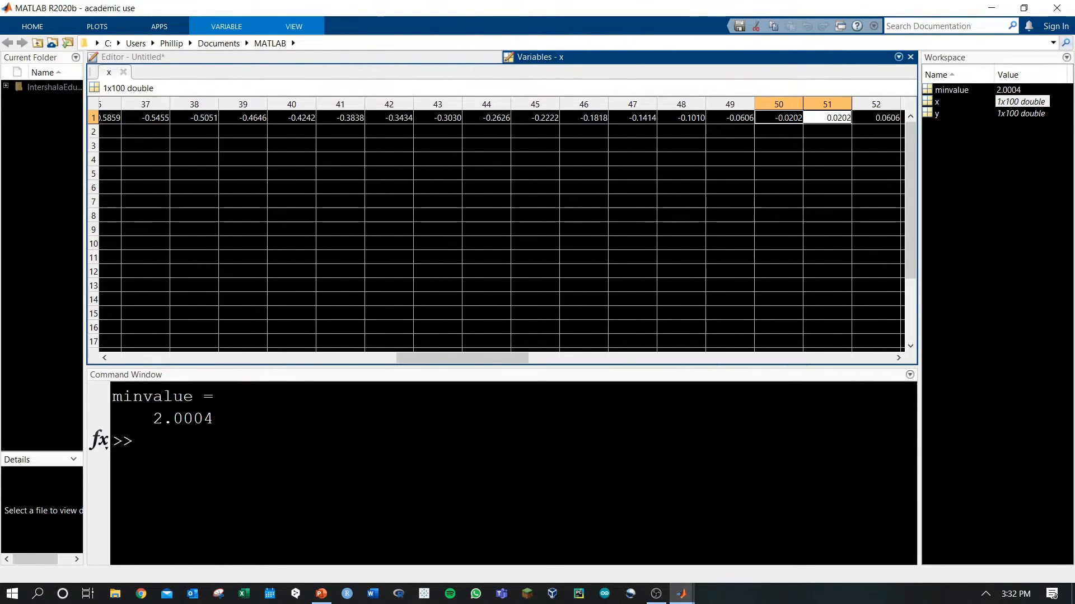
Inspect y near its smallest entries 2.0004, checking columns 48, 50 and 54.
left_click(140, 72)
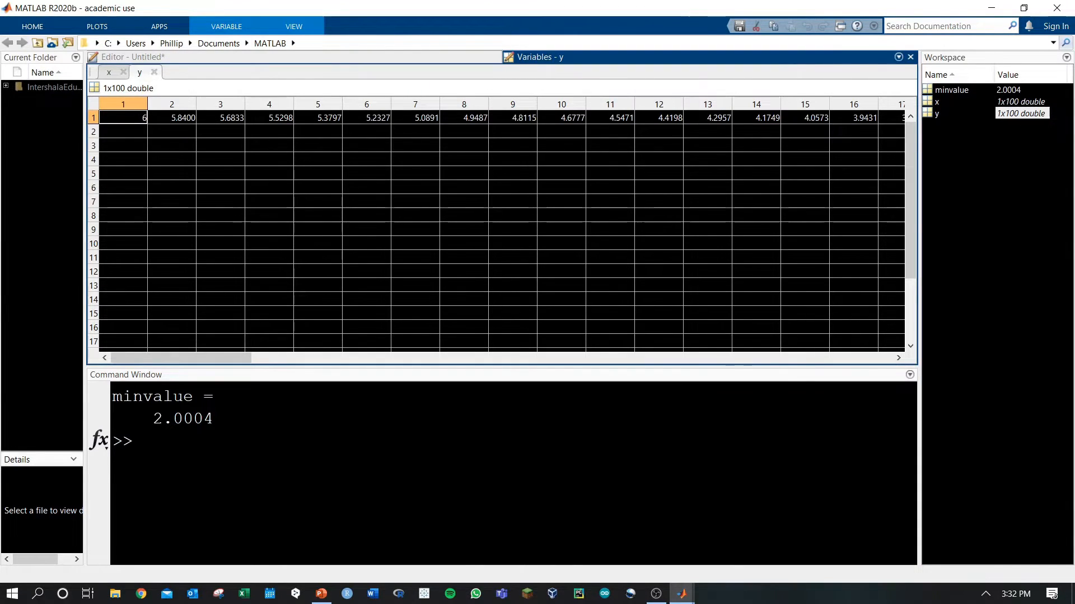
scroll("right", 3)
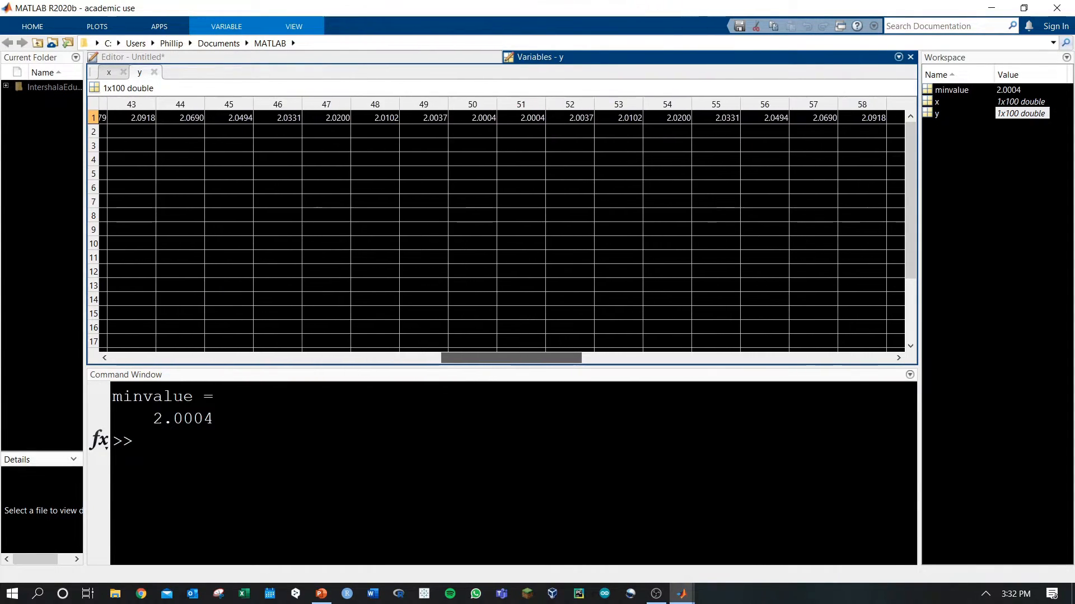
scroll("right", 3)
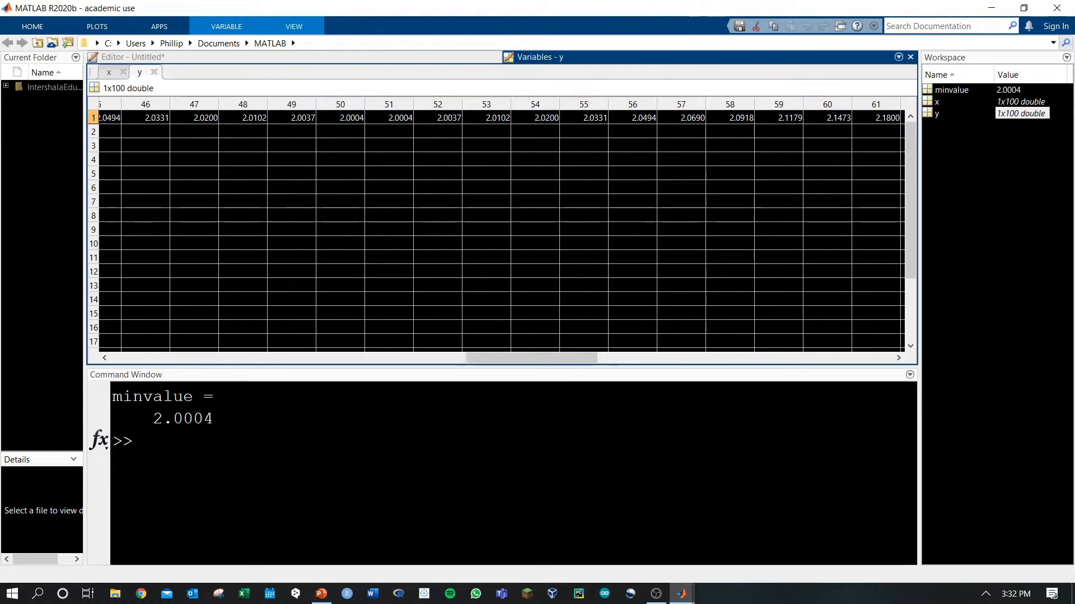
left_click(339, 118)
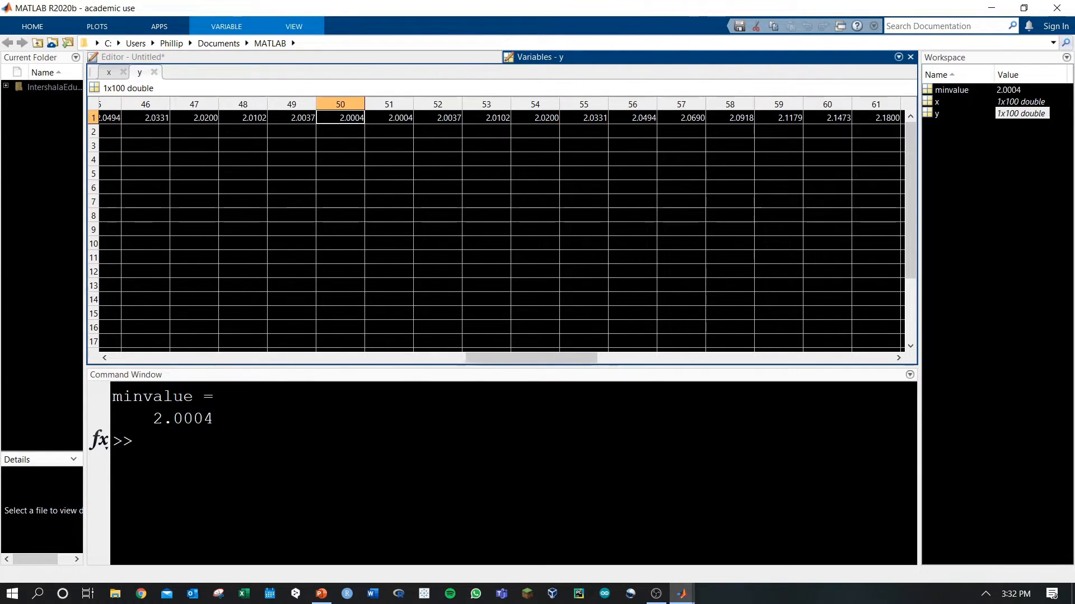
left_click(388, 118)
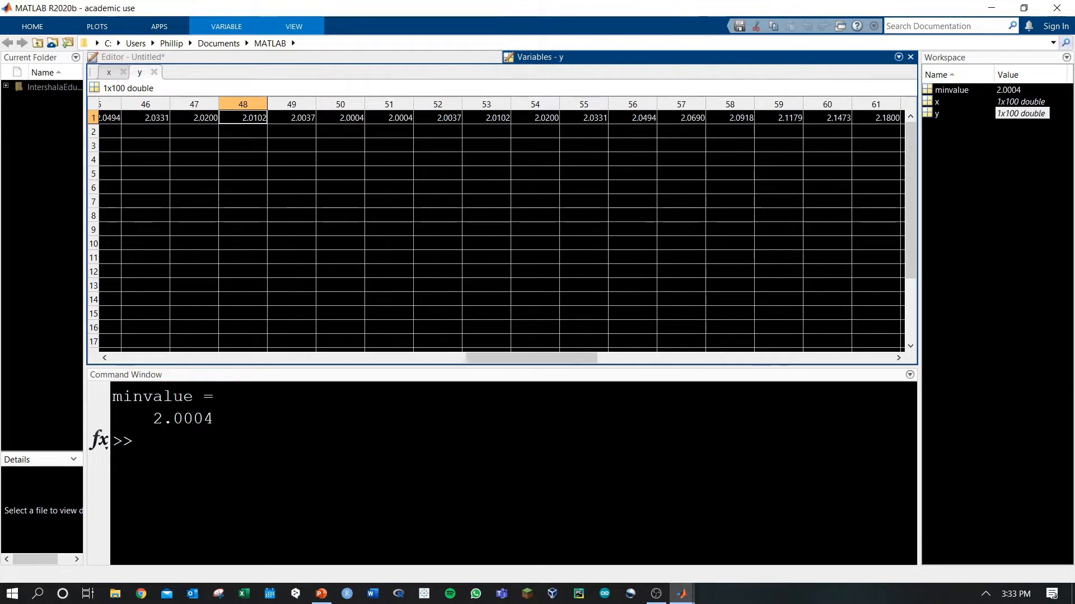
left_click(535, 117)
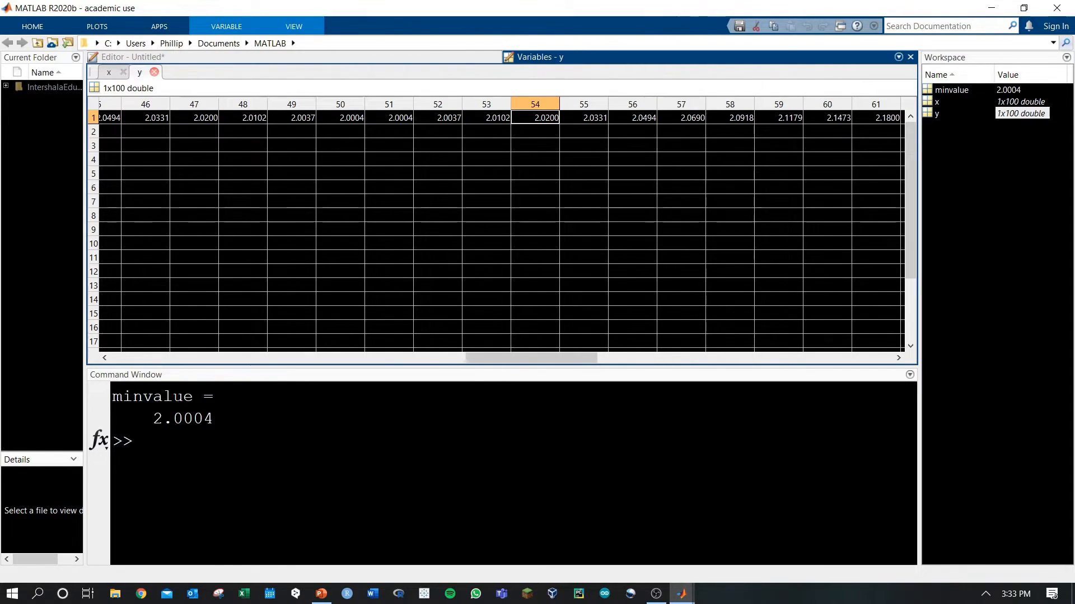
Raise linspace sampling to 10000 points and rerun, giving minimum 2.0000.
left_click(130, 57)
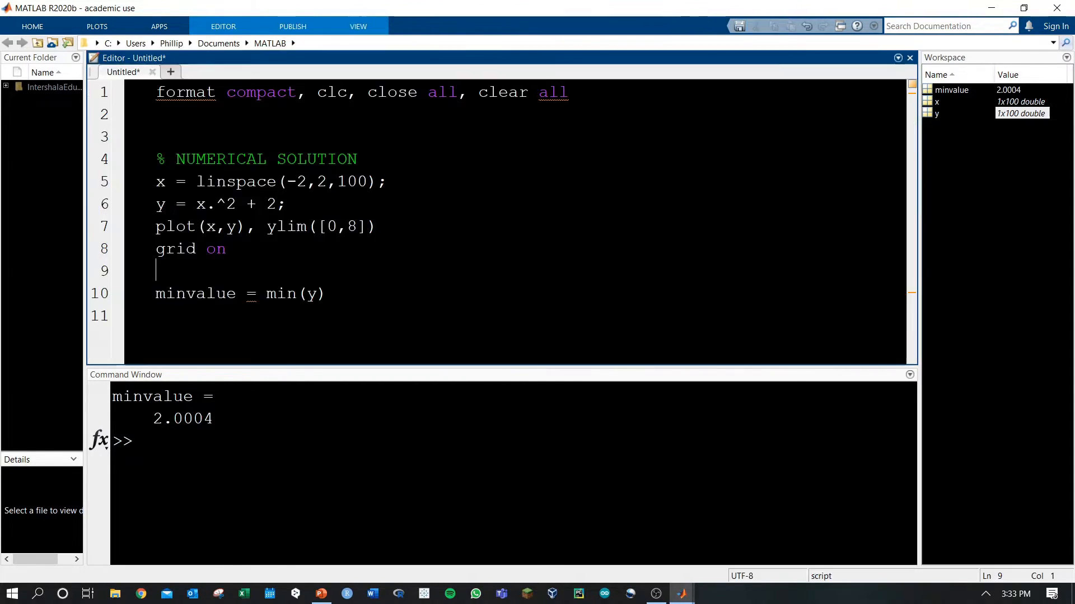
double_click(183, 417)
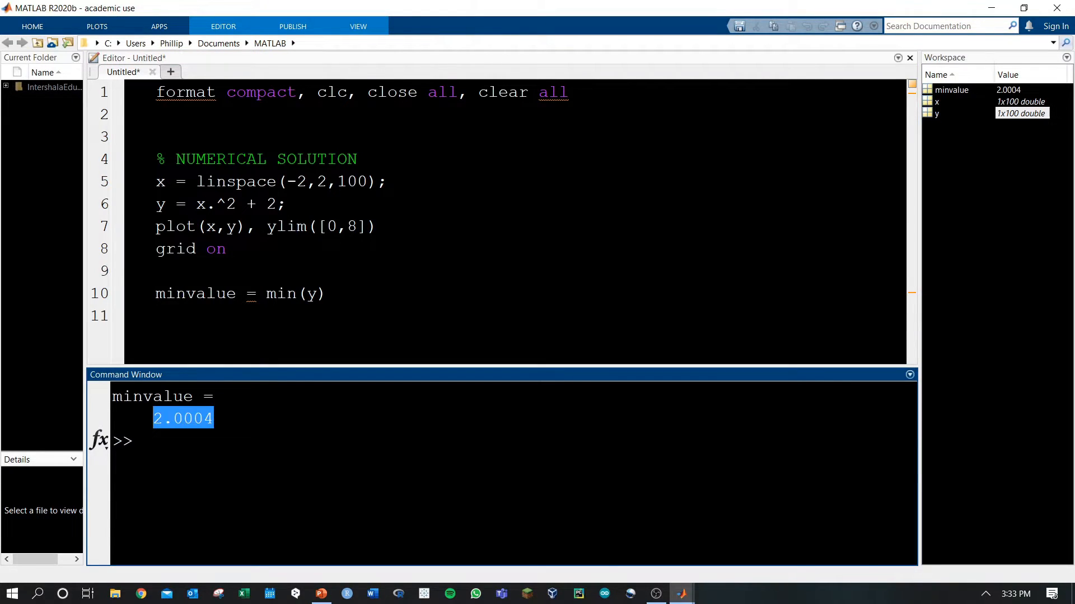
left_click(182, 418)
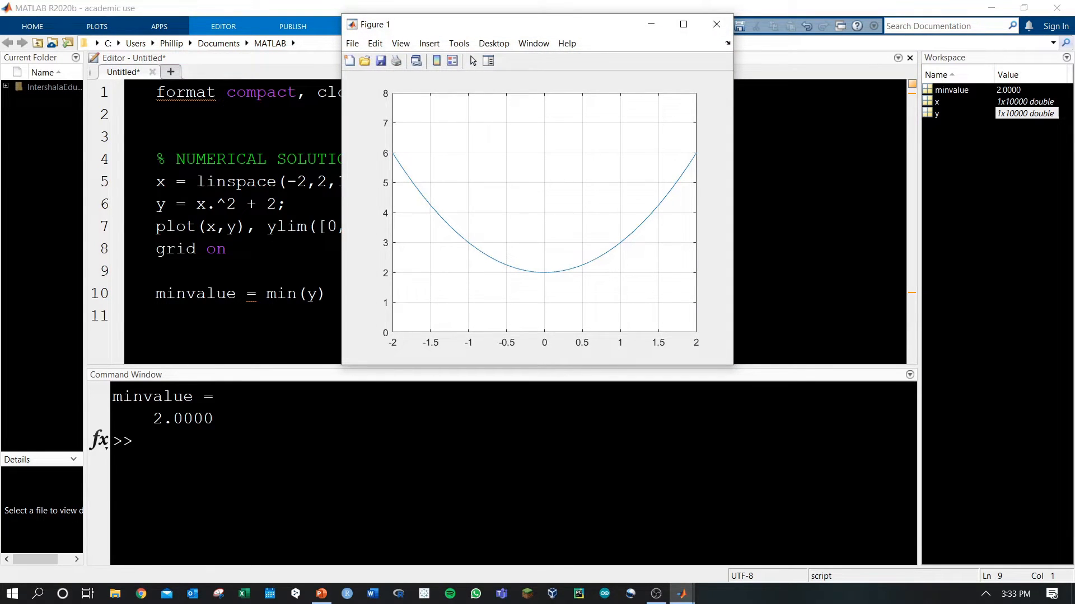
Close Figure 1 and clear the Command Window with clc.
left_click(715, 24)
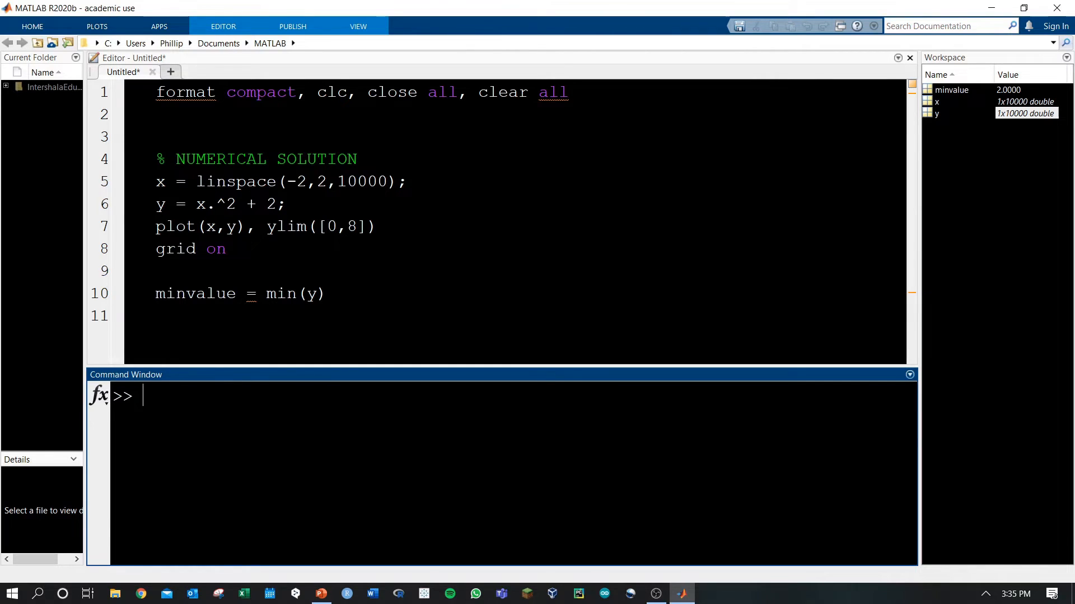
Wrap the script in tic/toc, rerun for elapsed time 0.326175 s, then close the figure.
type("ti")
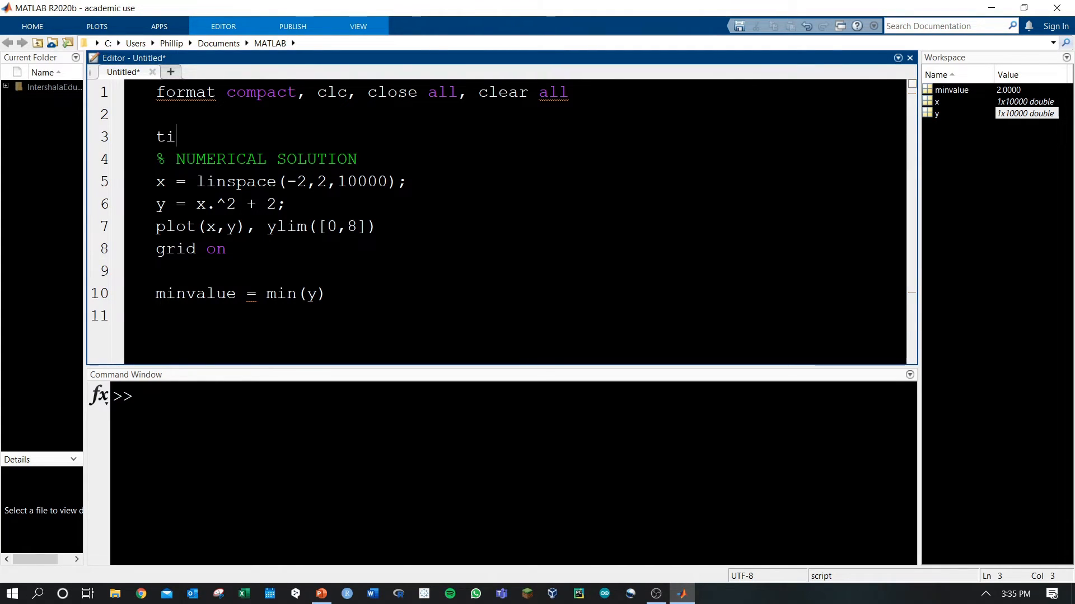
type("c")
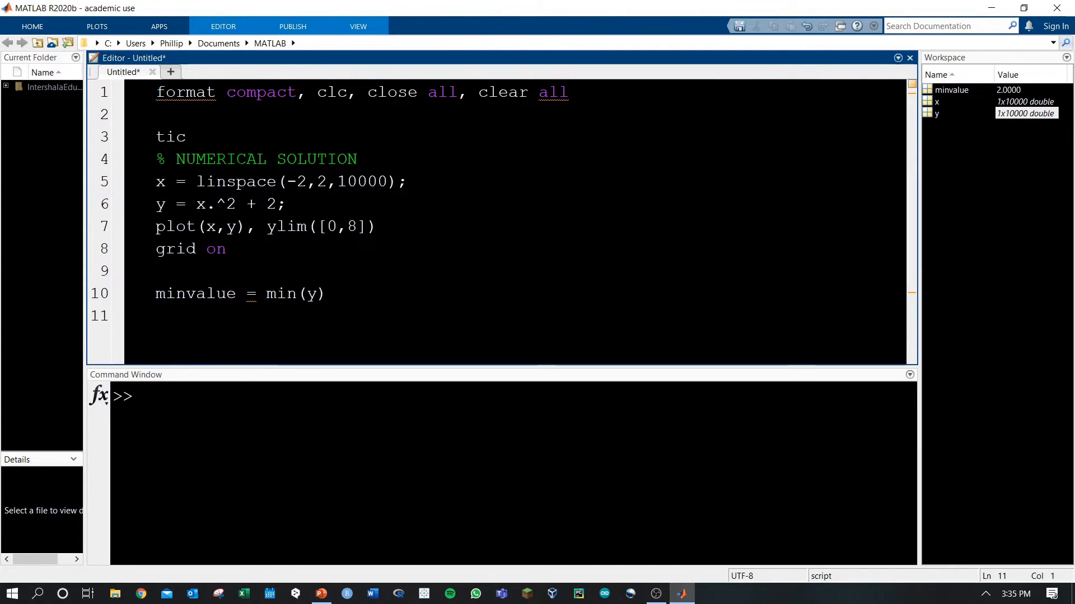
type("toc")
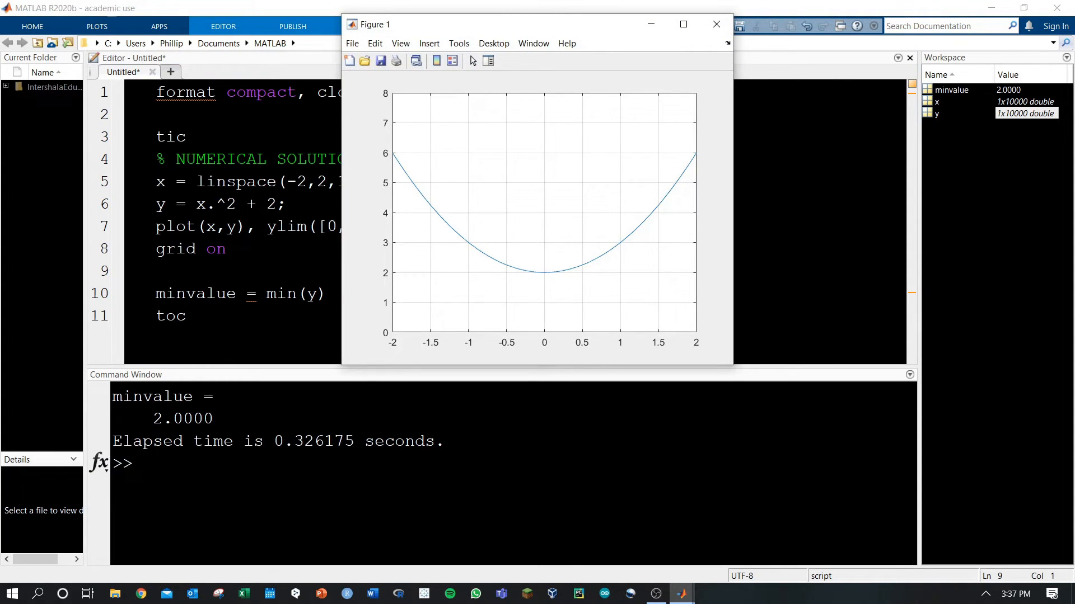
left_click(716, 23)
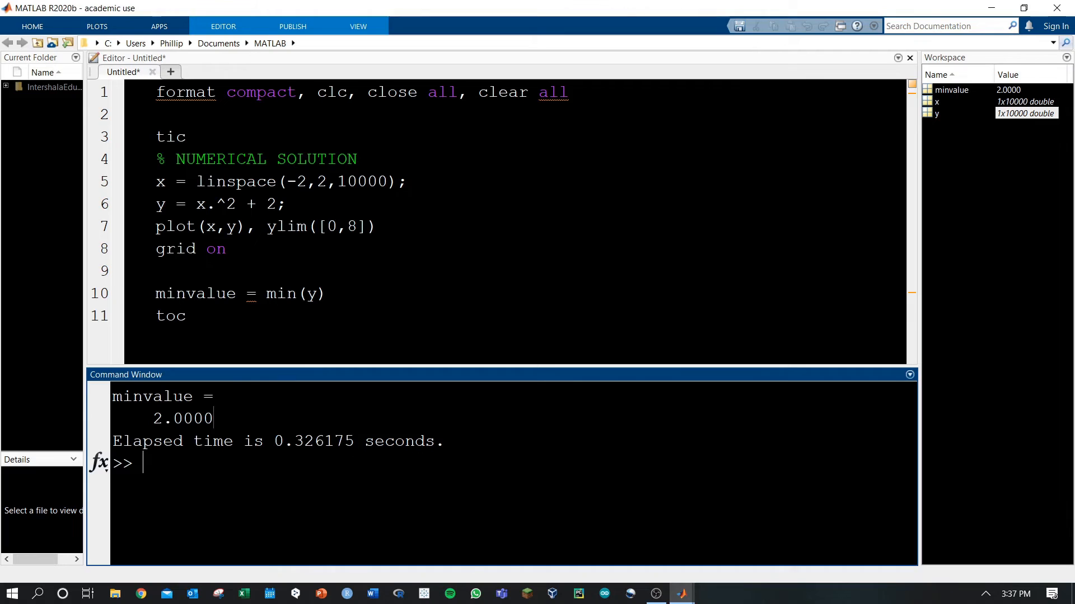